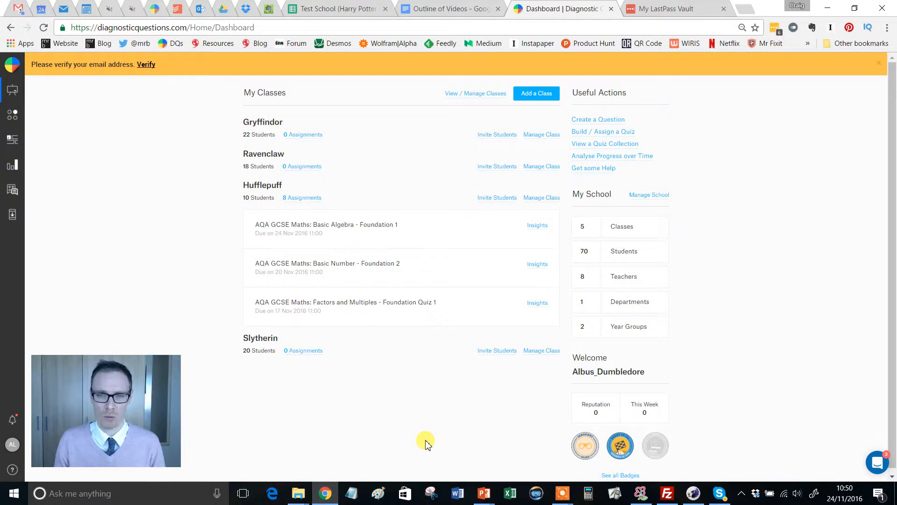
pyautogui.moveTo(489, 186)
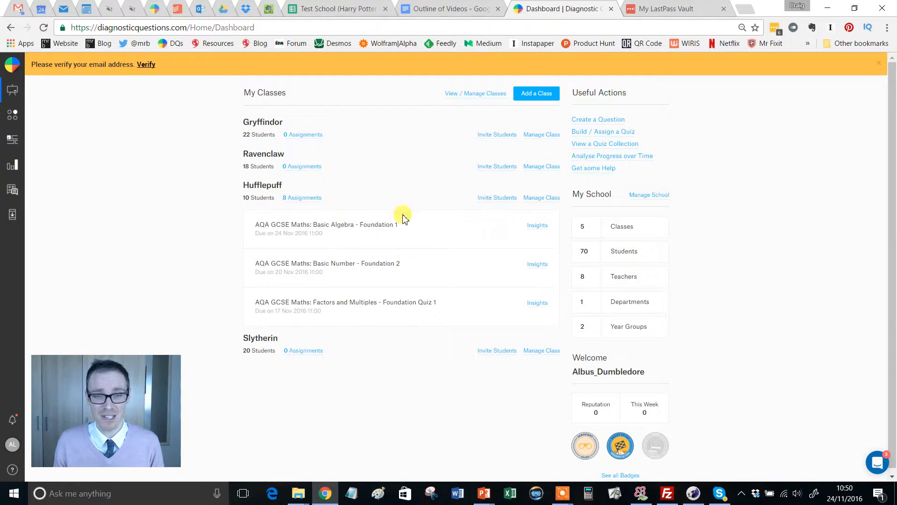
pyautogui.moveTo(228, 136)
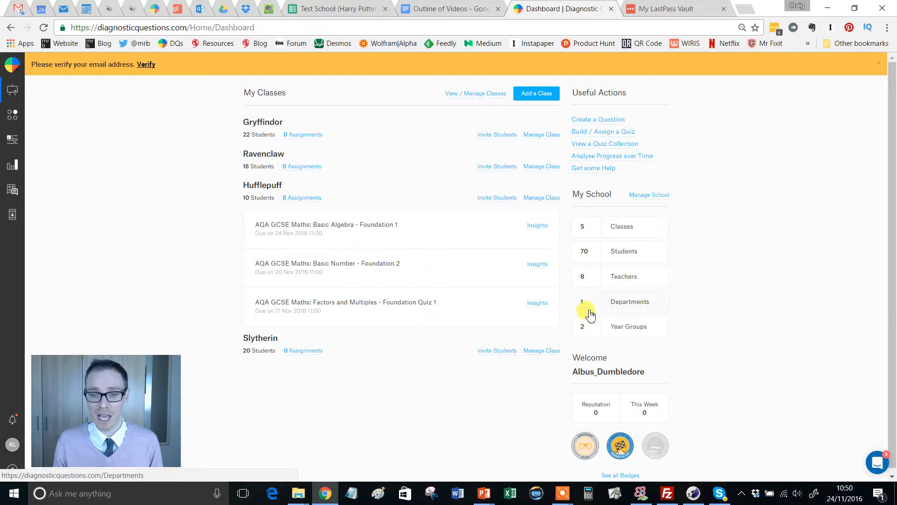
pyautogui.moveTo(608, 309)
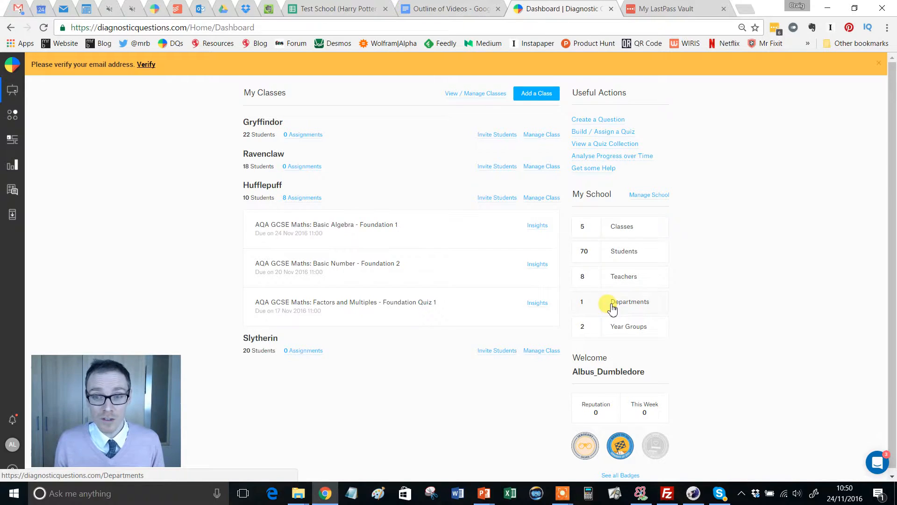
pyautogui.moveTo(620, 226)
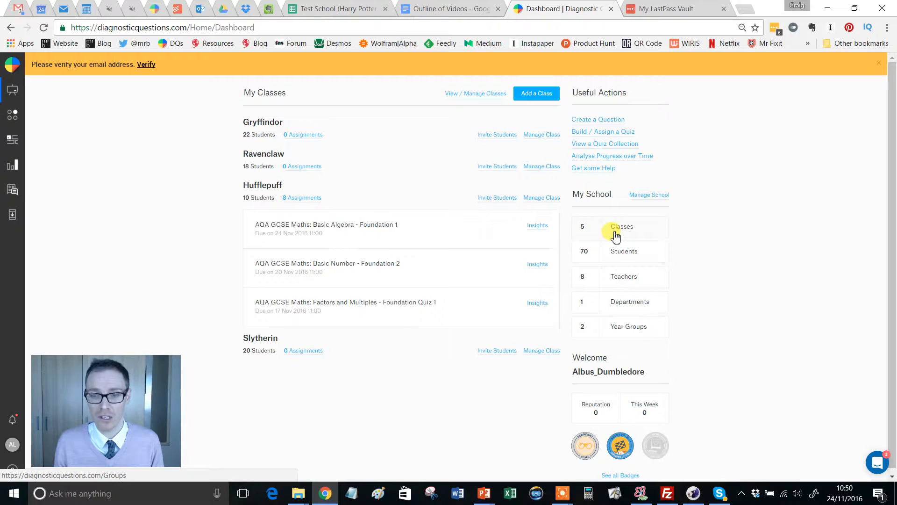
pyautogui.moveTo(612, 236)
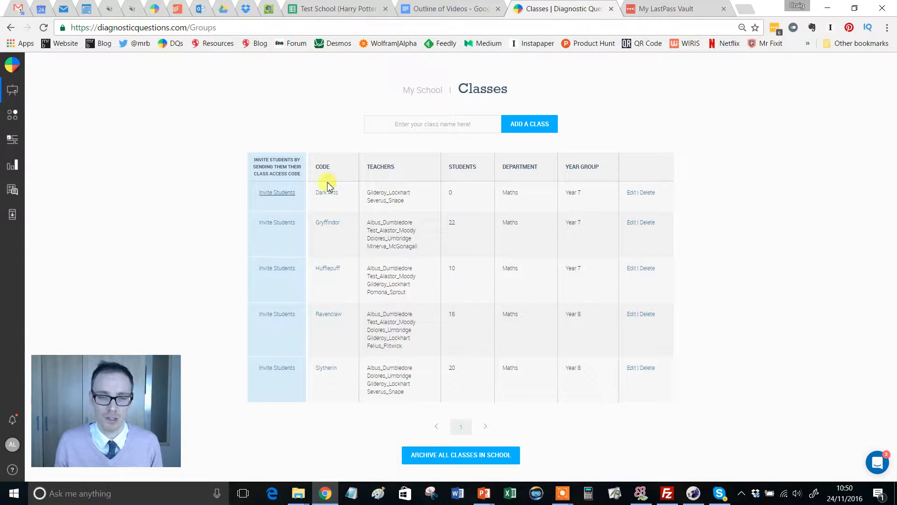
# Add a new class named 'Magic' to the school's class list.
pyautogui.click(432, 124)
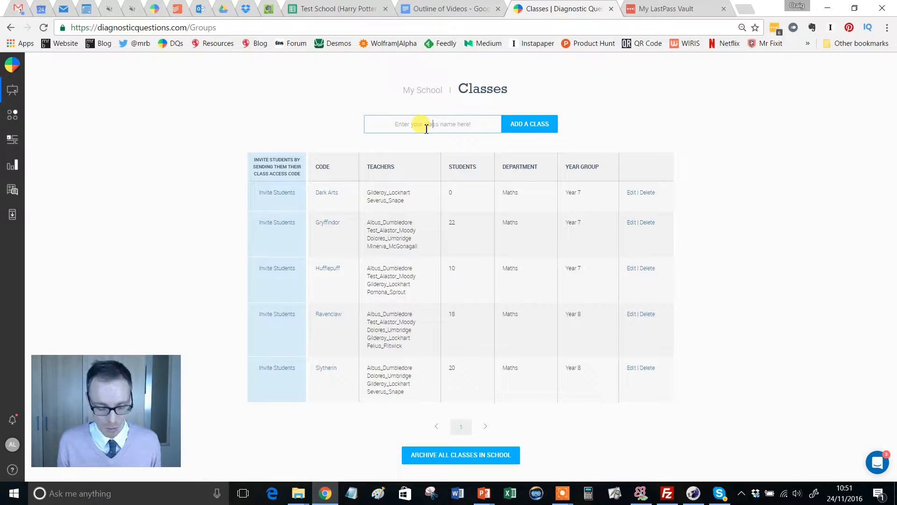
pyautogui.write('Magic')
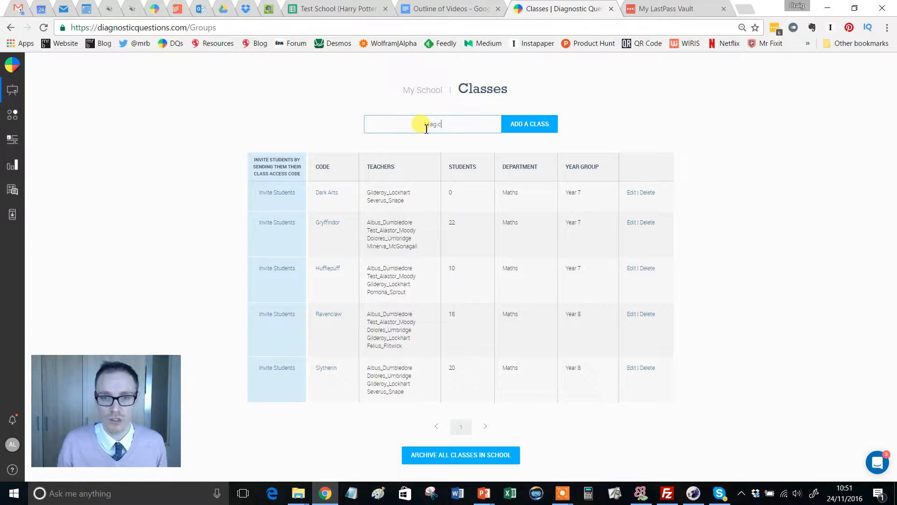
pyautogui.click(529, 124)
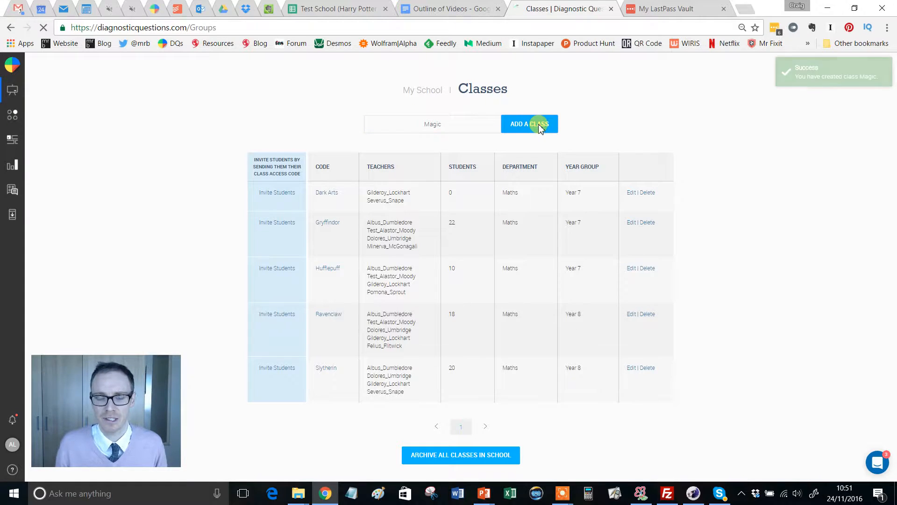
pyautogui.click(529, 123)
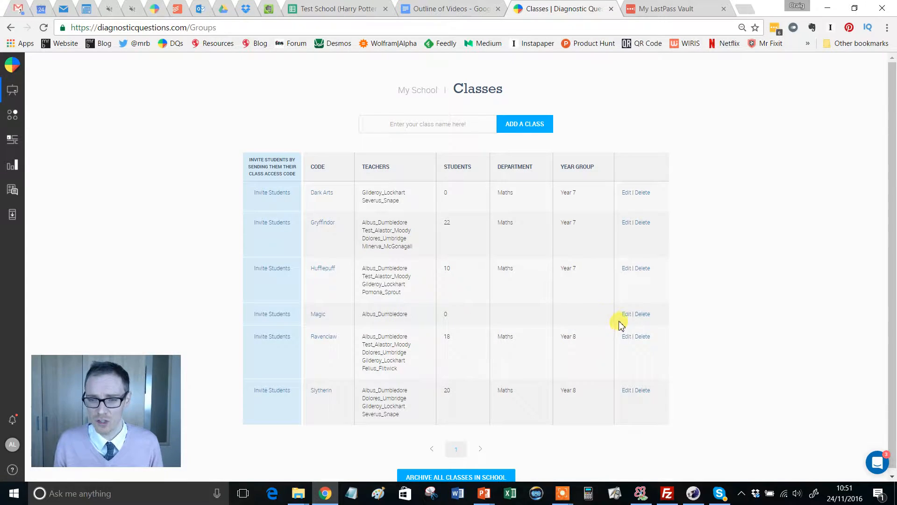
# Edit the Magic class so Severus_Snape teaches it alongside Albus_Dumbledore.
pyautogui.click(626, 314)
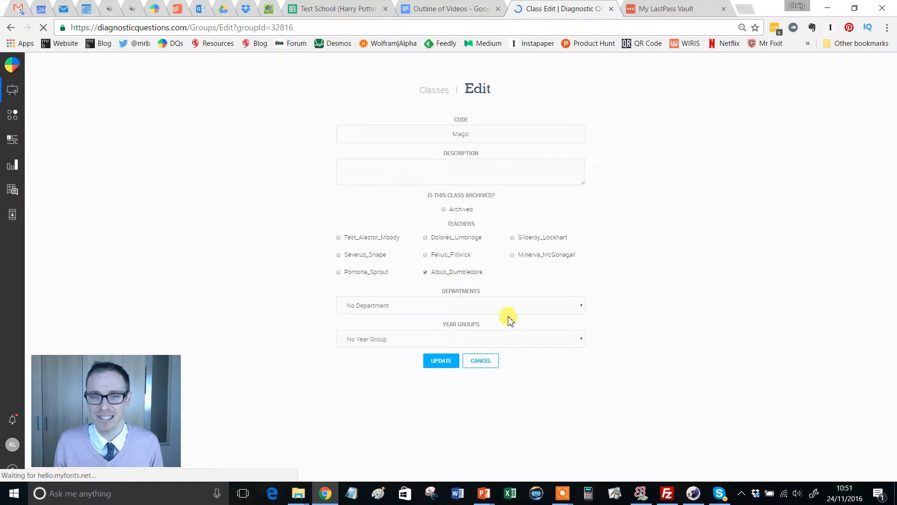
pyautogui.click(475, 133)
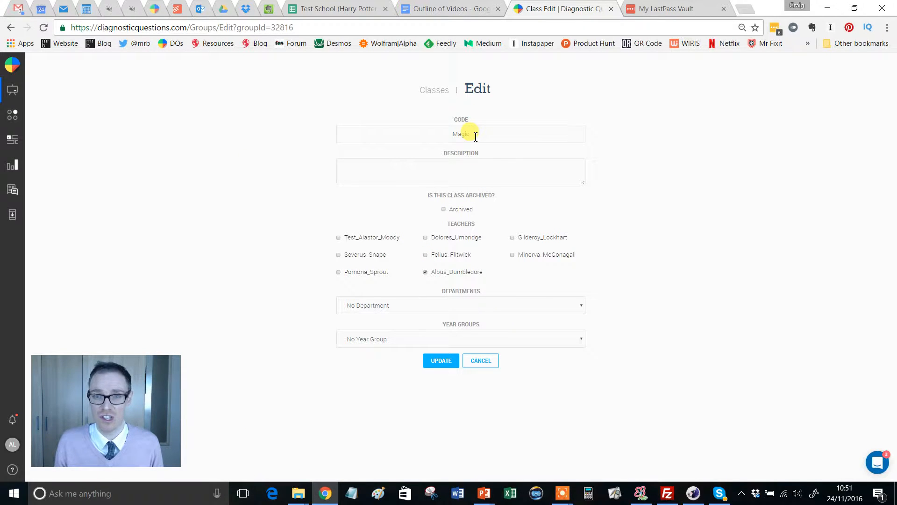
pyautogui.moveTo(461, 172)
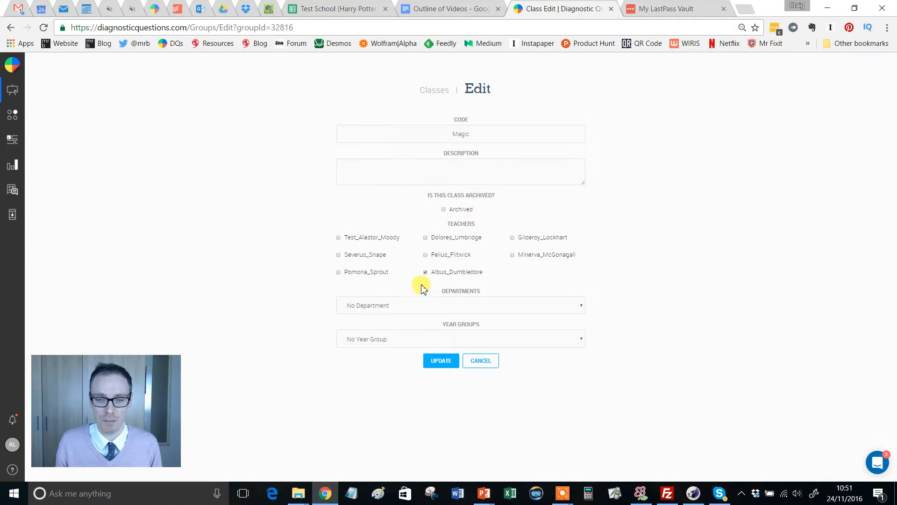
pyautogui.click(427, 271)
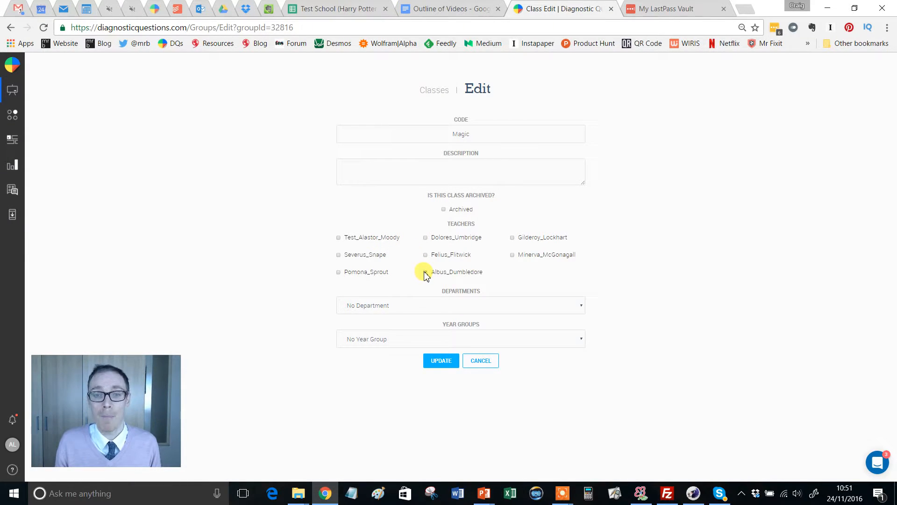
pyautogui.click(427, 272)
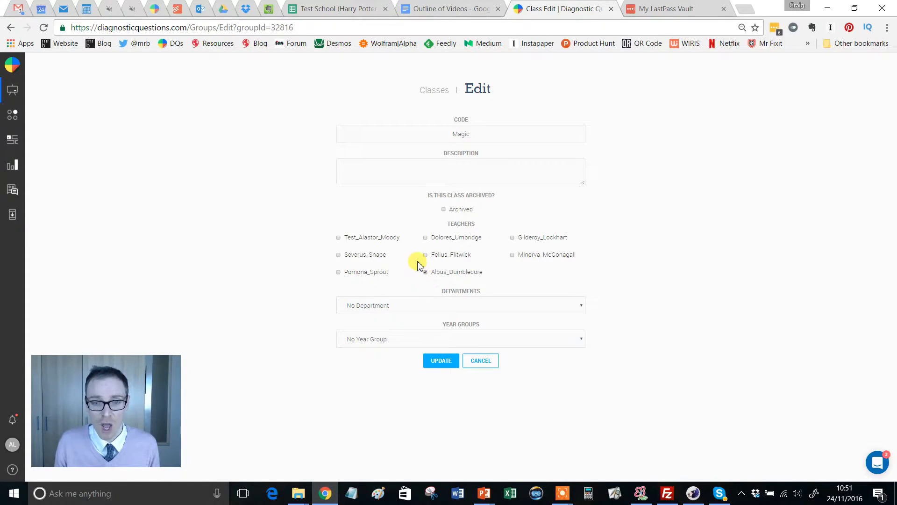
pyautogui.click(425, 271)
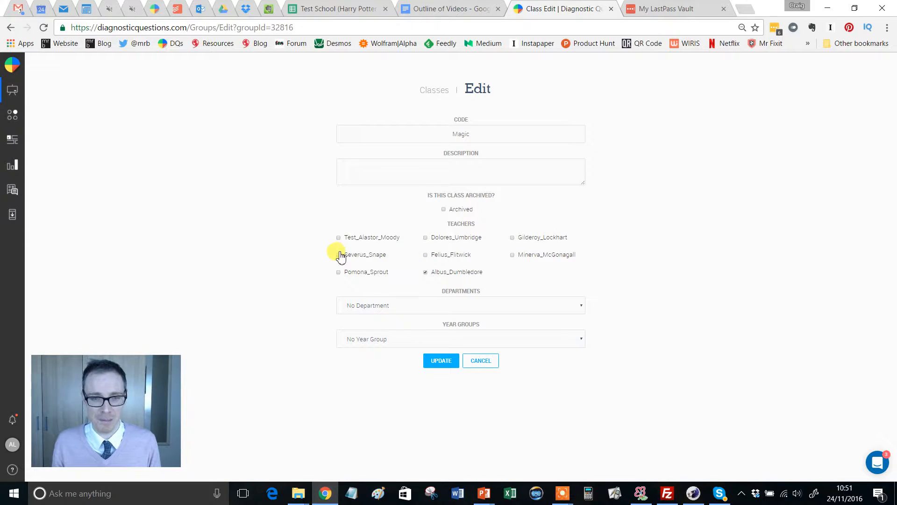
pyautogui.click(338, 254)
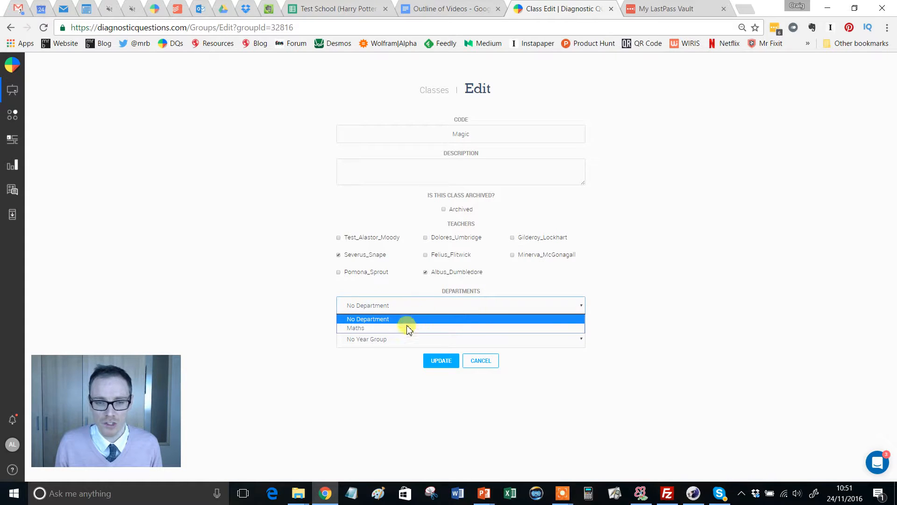
# Set the Magic class's department to Maths and year group to Year 8.
pyautogui.click(461, 339)
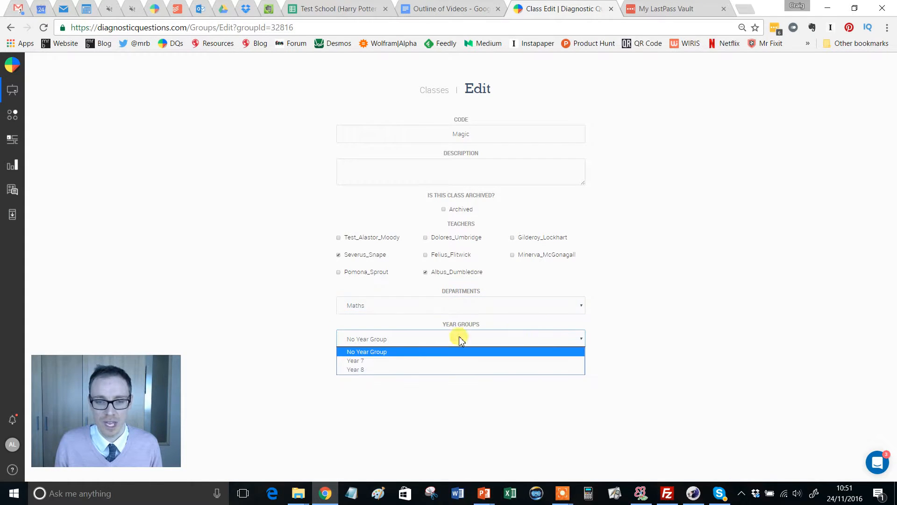
pyautogui.click(355, 370)
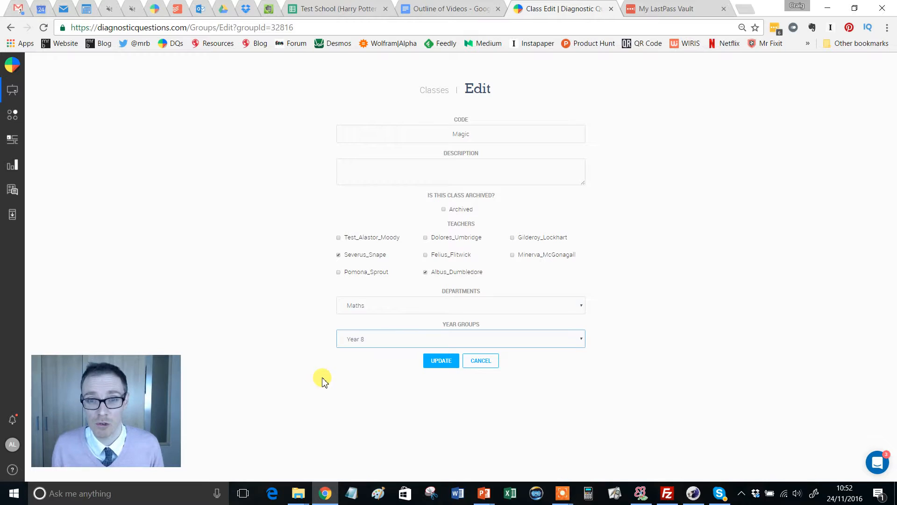
pyautogui.click(441, 361)
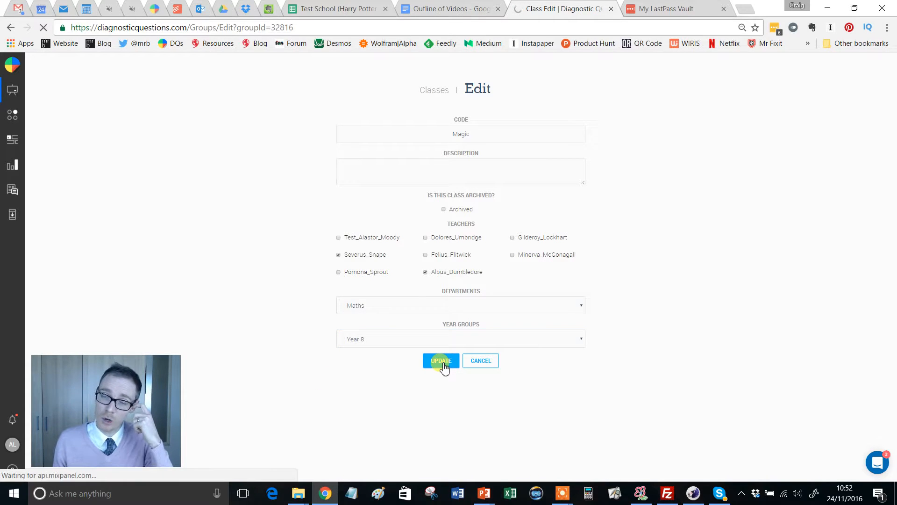
# Update the Magic class so the list shows two teachers, Maths and Year 8.
pyautogui.click(440, 361)
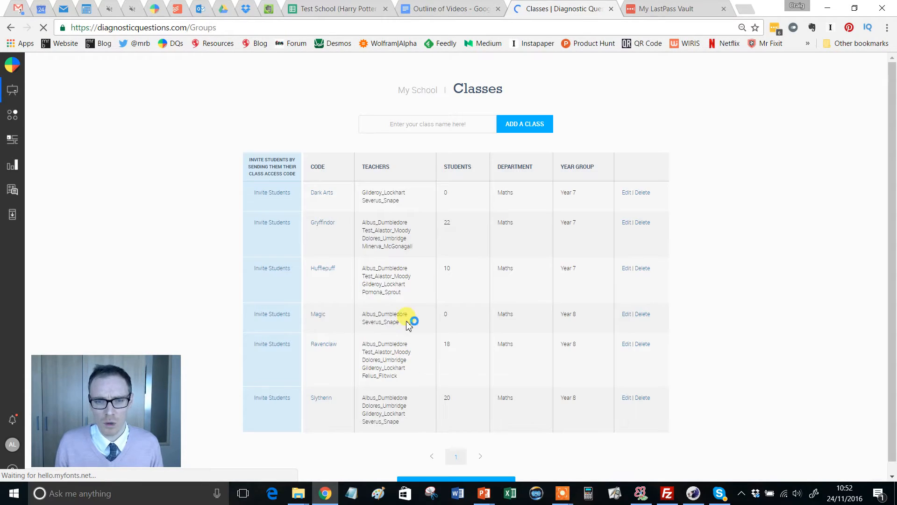
pyautogui.moveTo(489, 335)
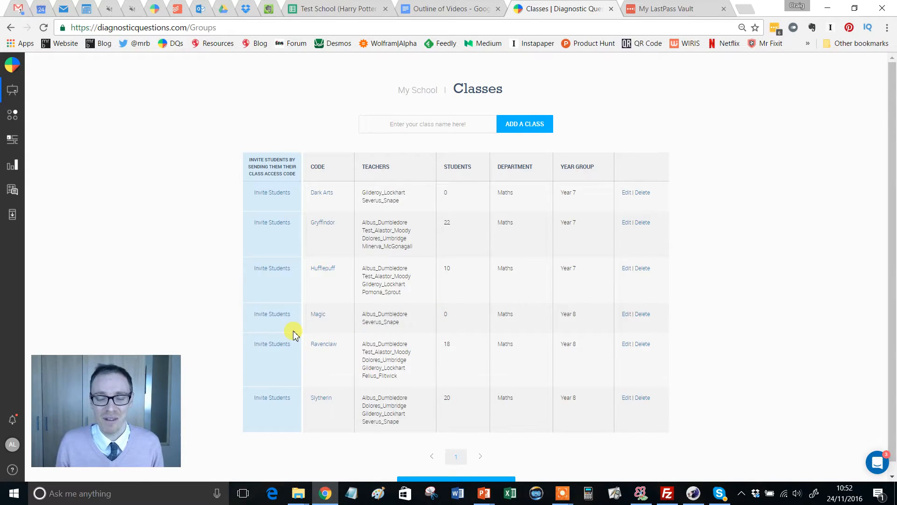
pyautogui.moveTo(272, 314)
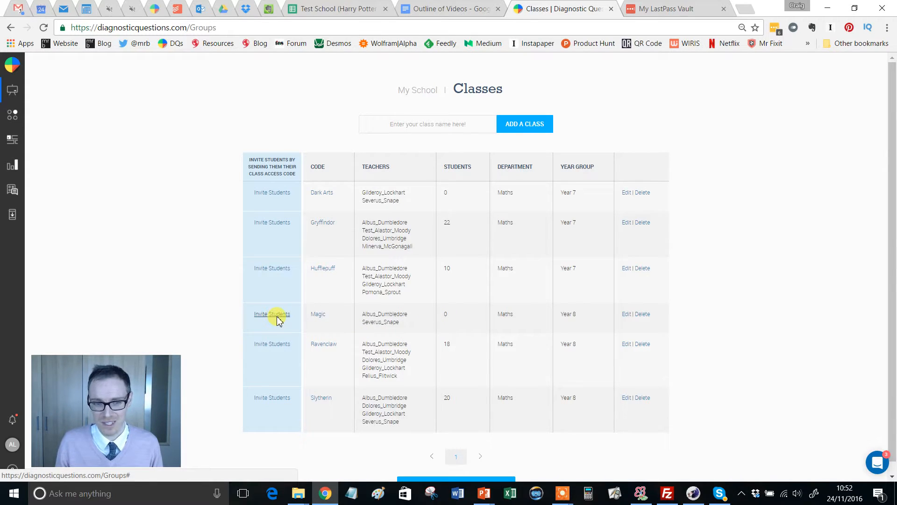
pyautogui.click(272, 314)
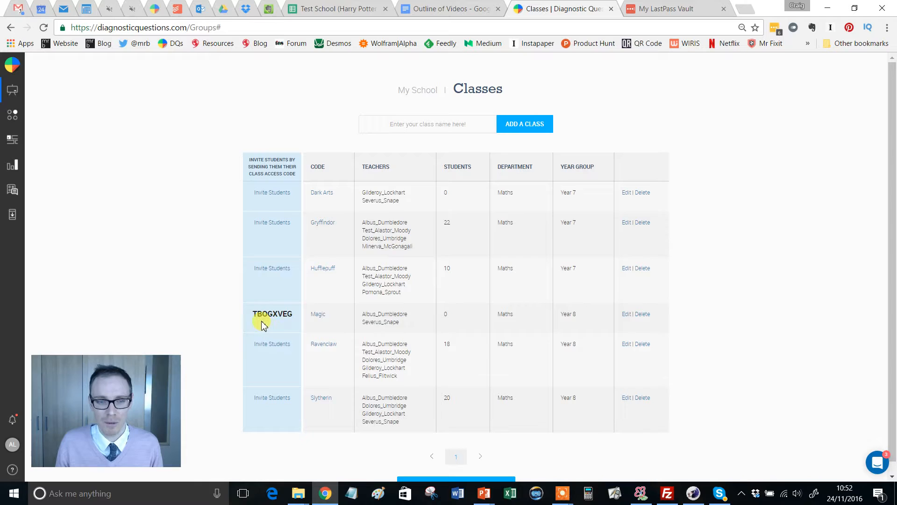
pyautogui.moveTo(297, 330)
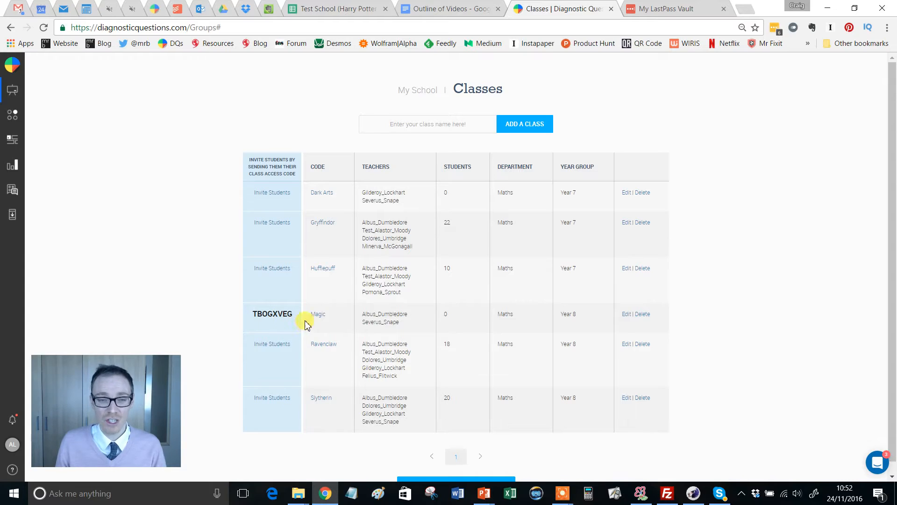
pyautogui.moveTo(317, 318)
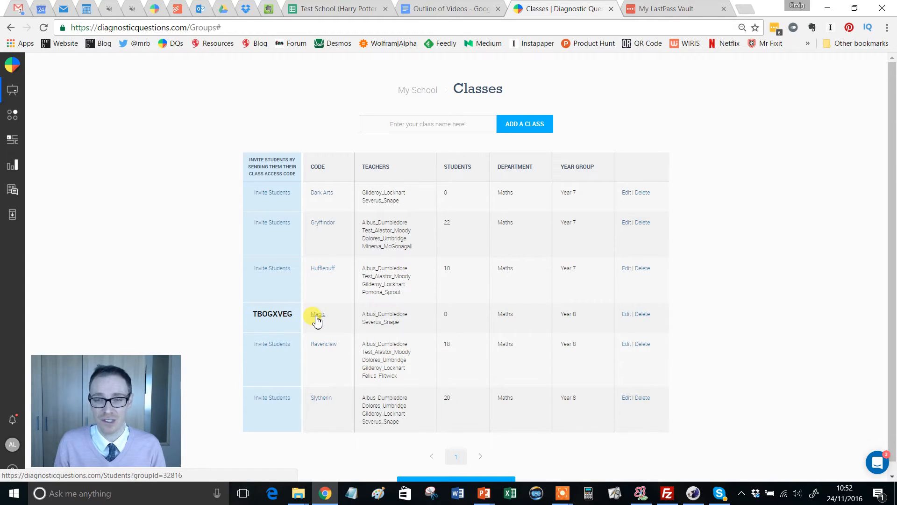